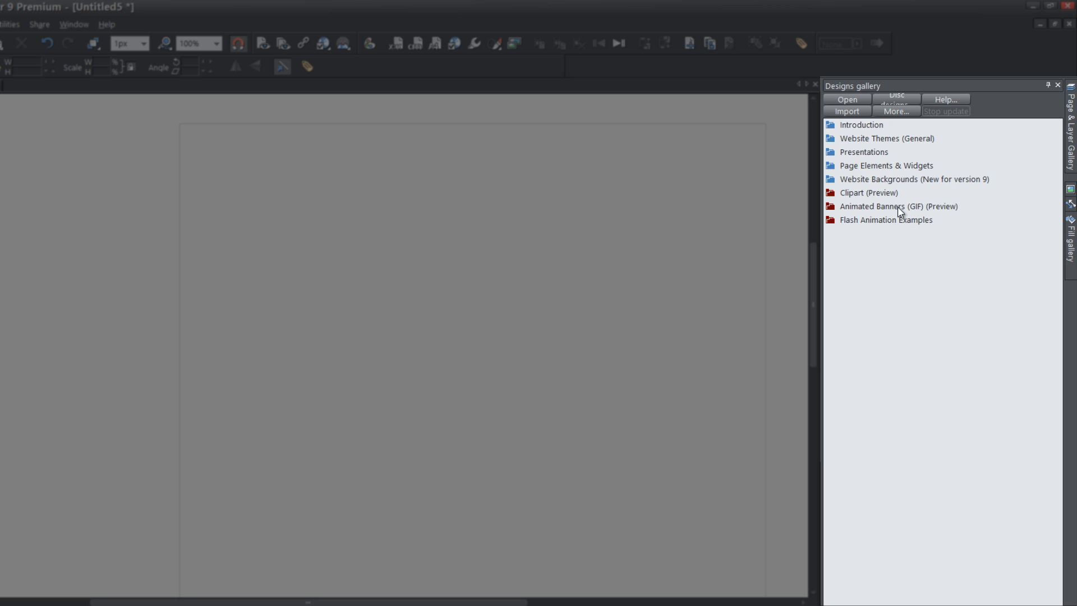
Step: Browse the Website Backgrounds collection in the Designs gallery, then bring up the File commands
left_click(913, 179)
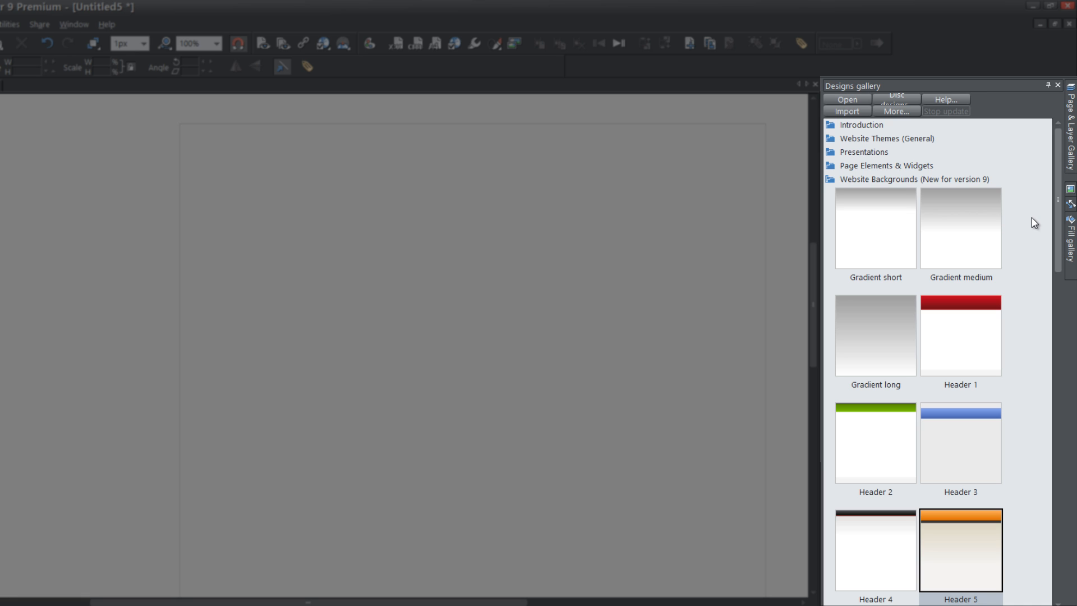
scroll("down", 3)
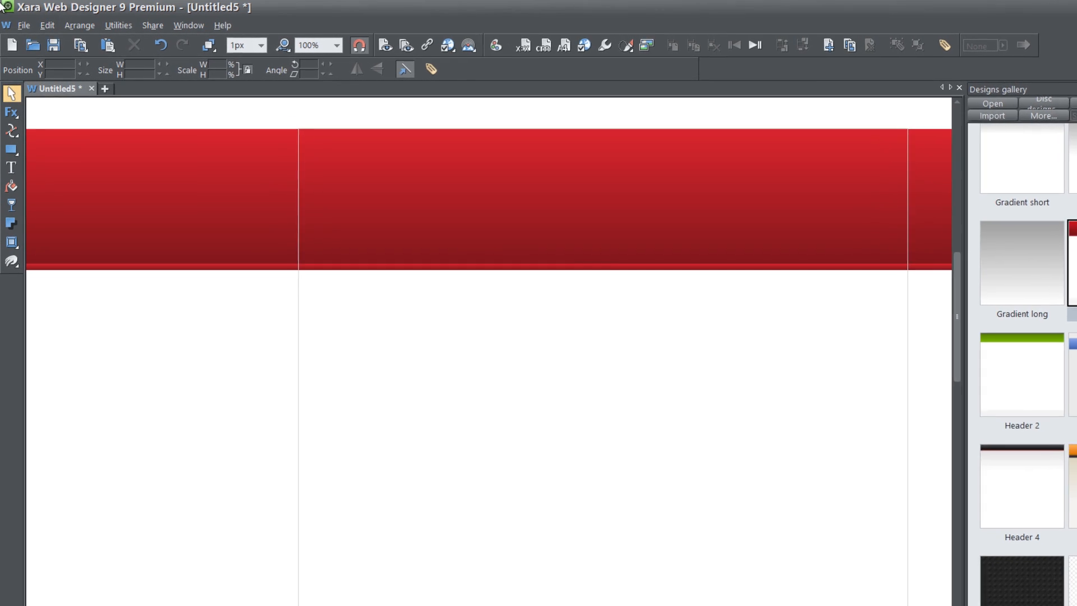
left_click(24, 26)
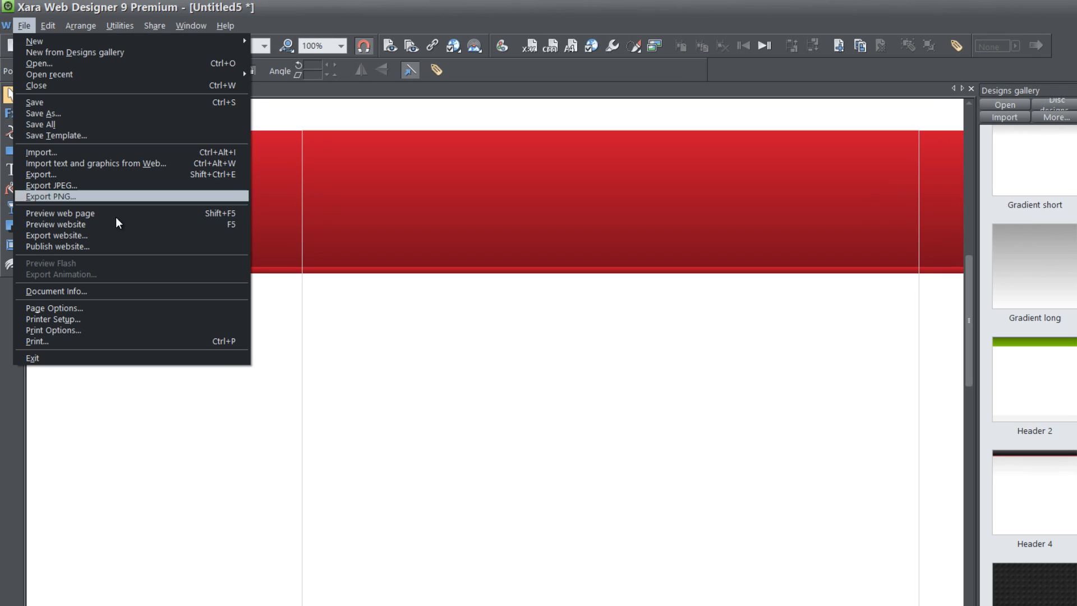
left_click(56, 226)
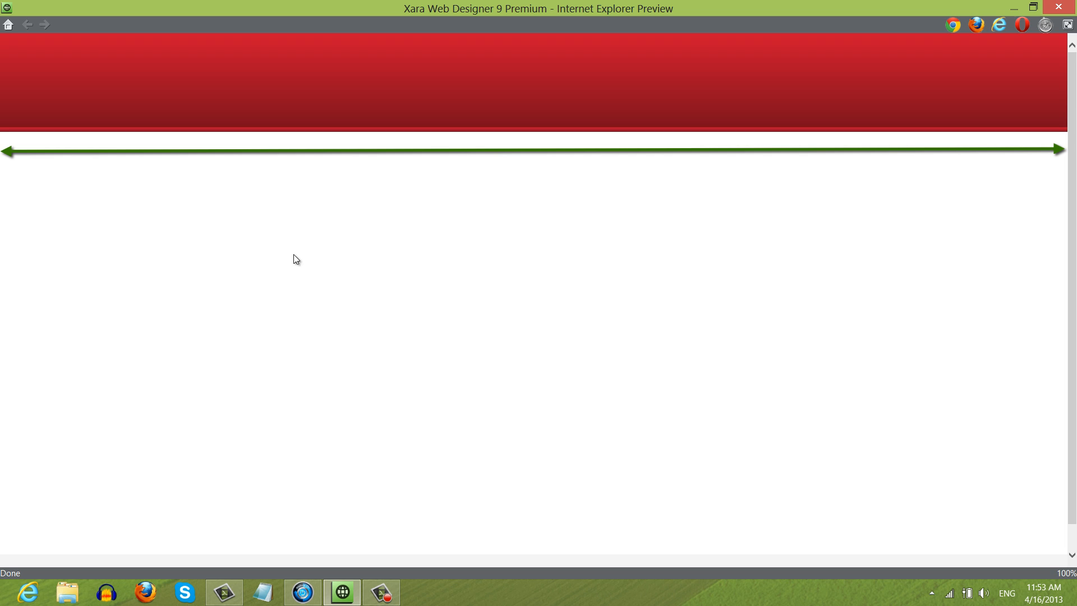
mouse_move(303, 101)
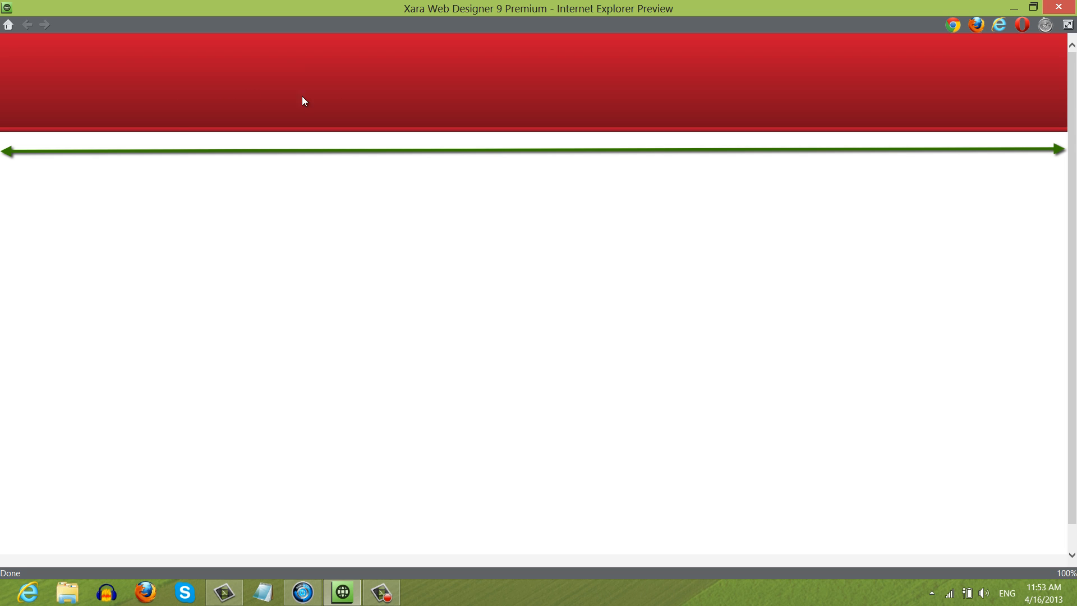
mouse_move(1042, 165)
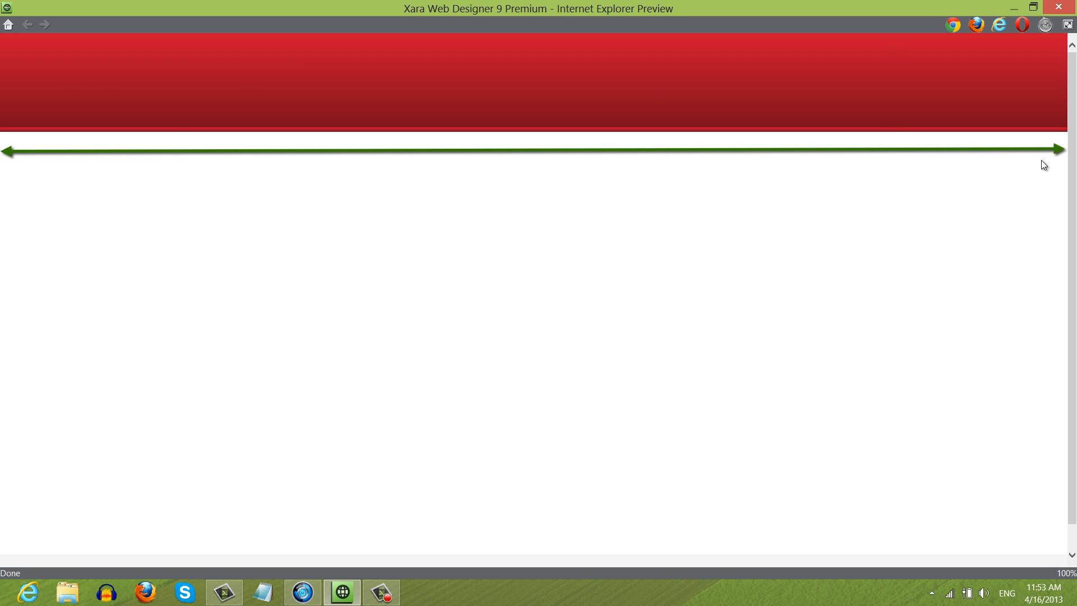
mouse_move(1060, 128)
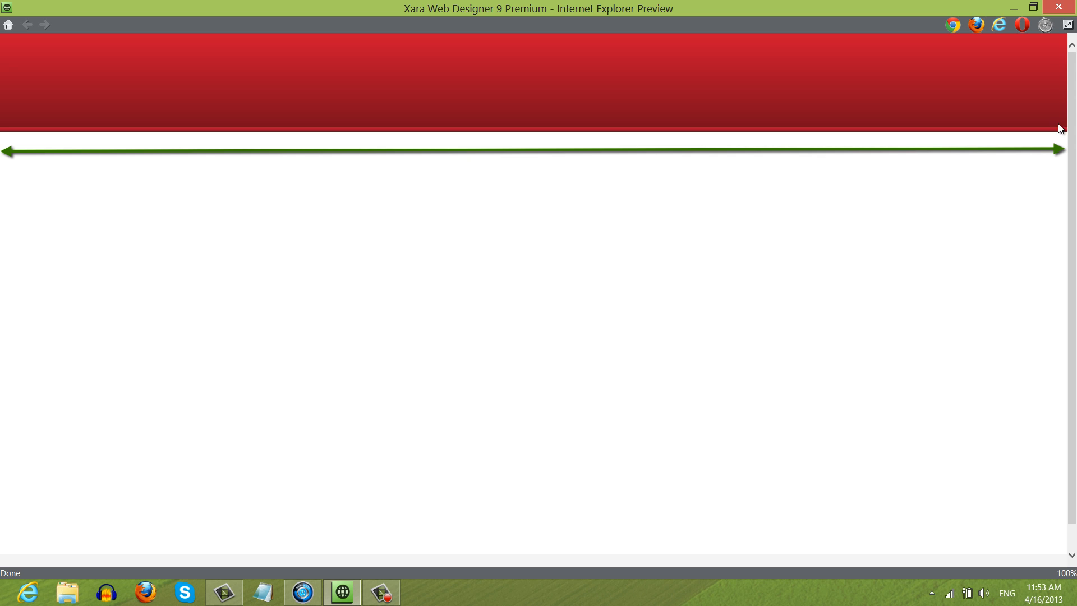
mouse_move(721, 57)
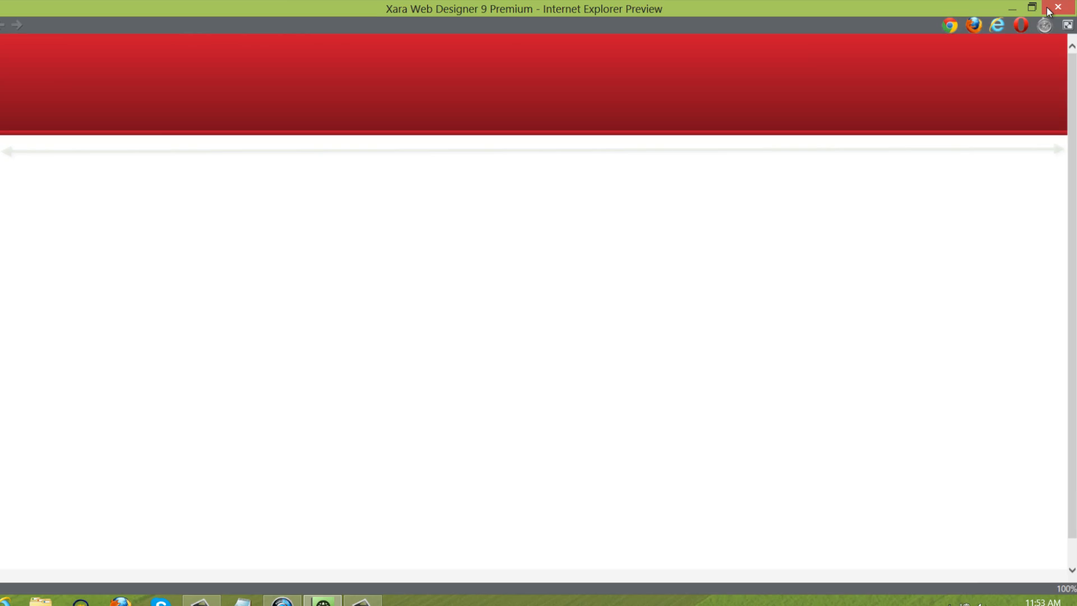
left_click(1069, 7)
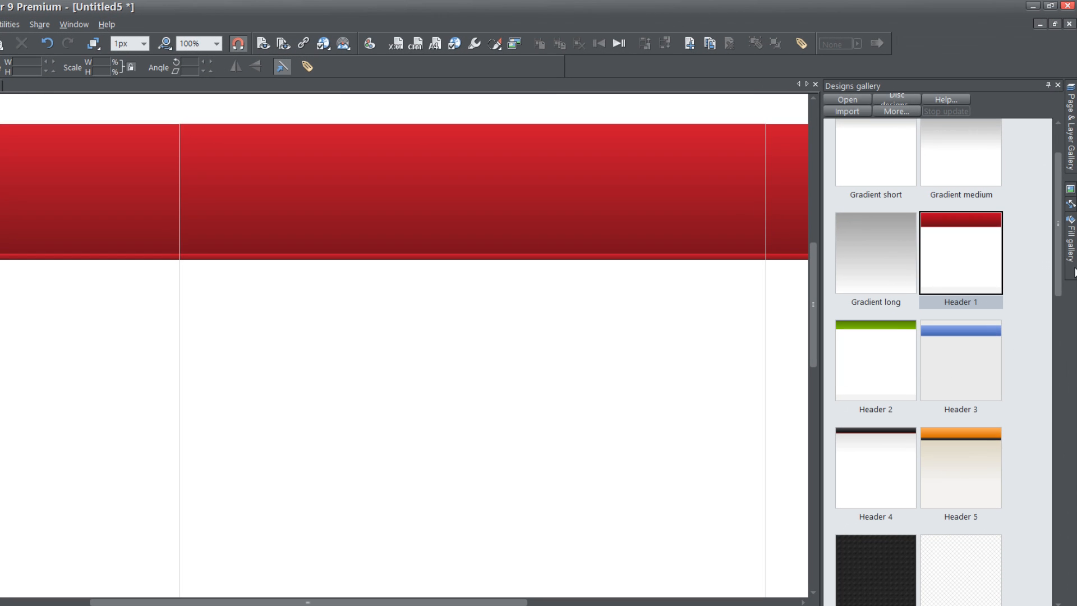
Step: Apply the orange Header 5 background, answering Don't Match to keep its own colours
scroll("down", 3)
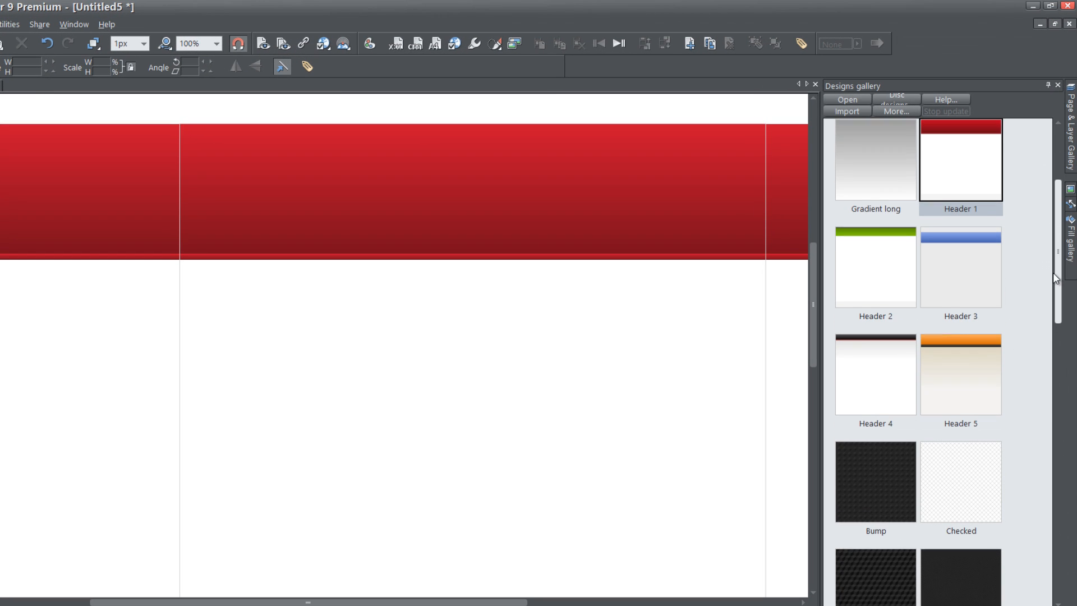
left_click(960, 384)
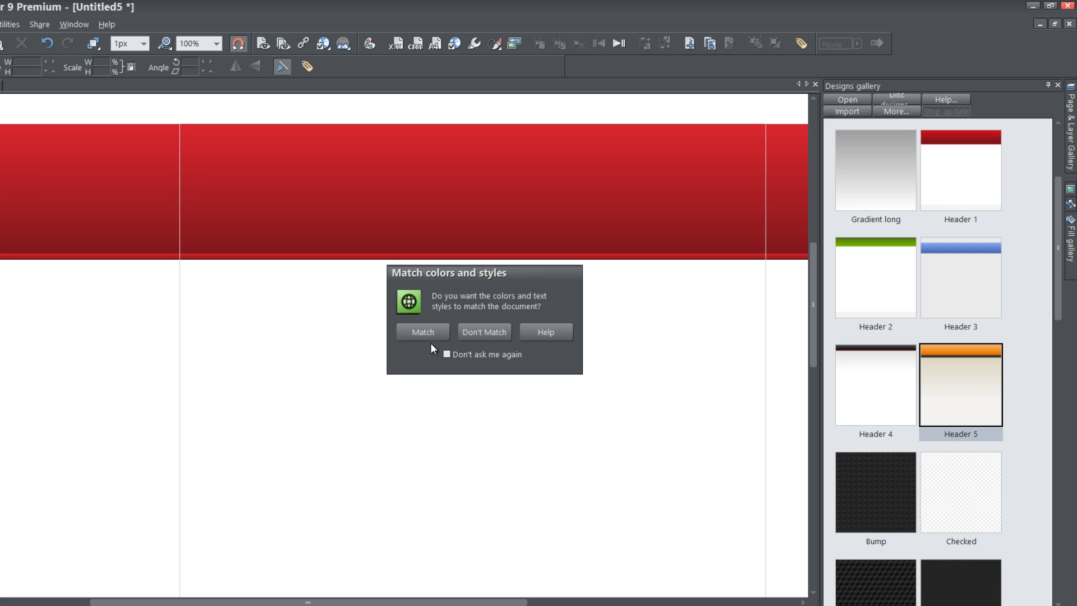
mouse_move(941, 364)
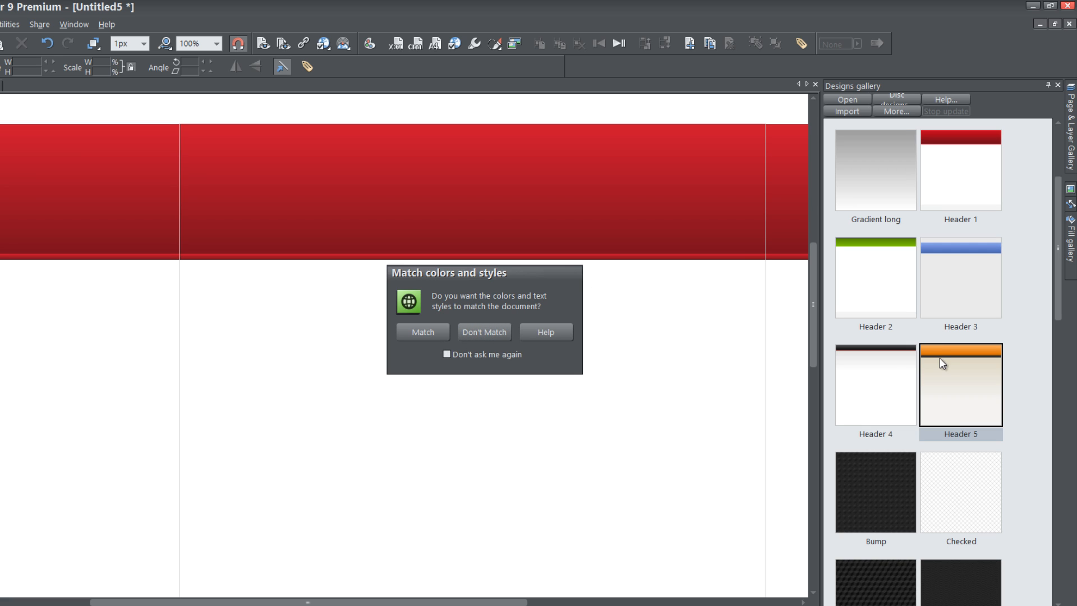
mouse_move(964, 397)
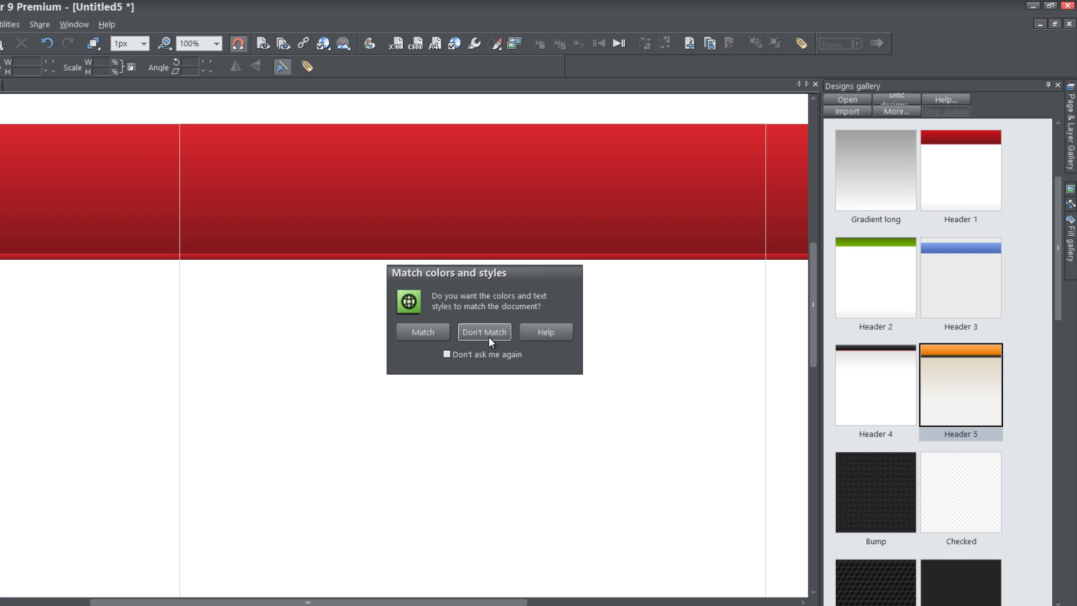
left_click(484, 332)
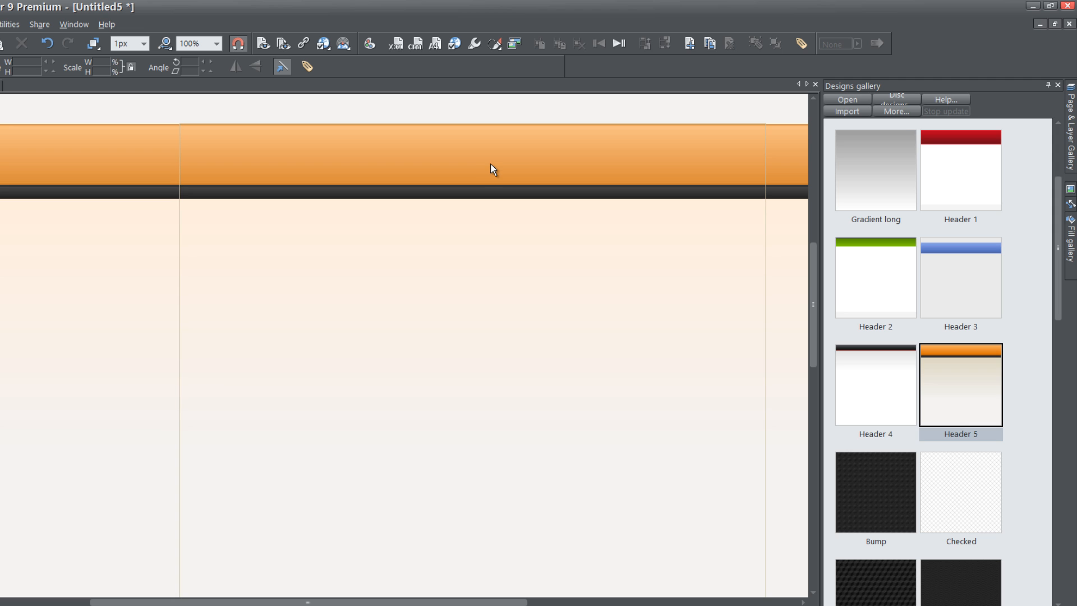
mouse_move(1002, 399)
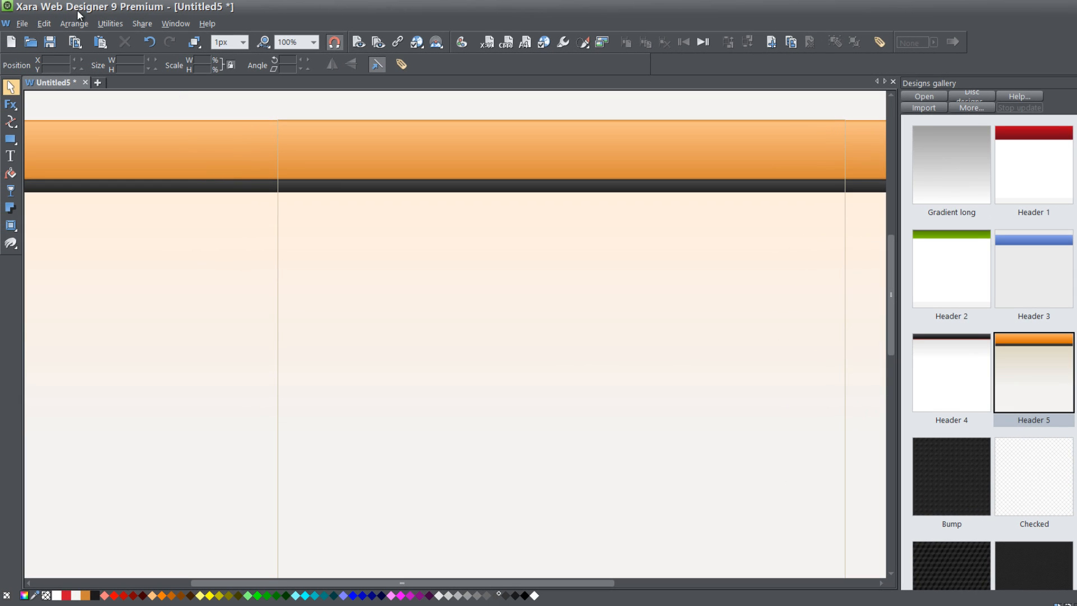
left_click(23, 23)
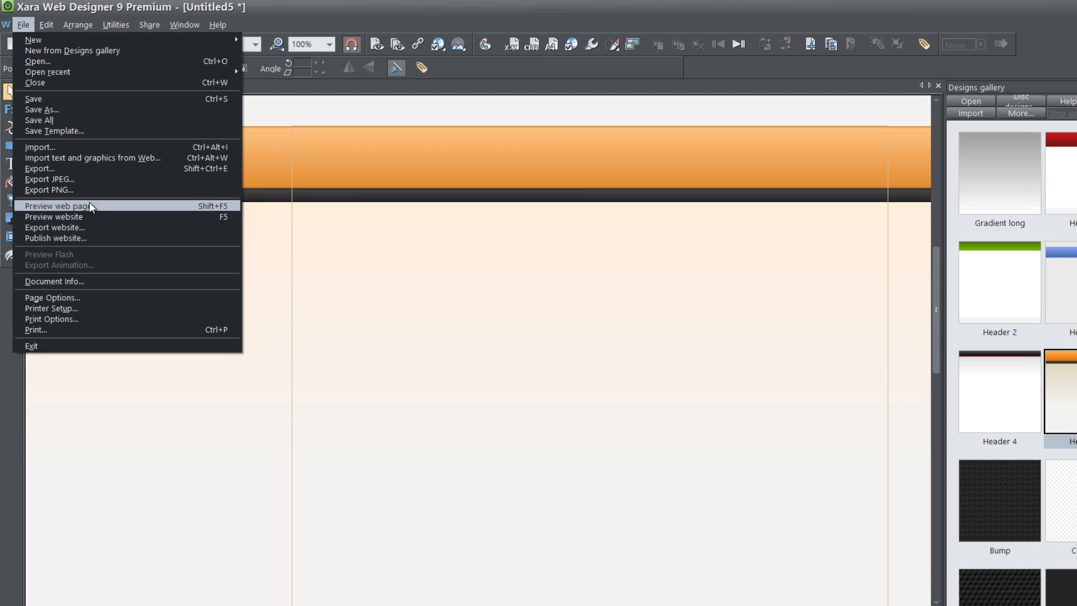
left_click(55, 205)
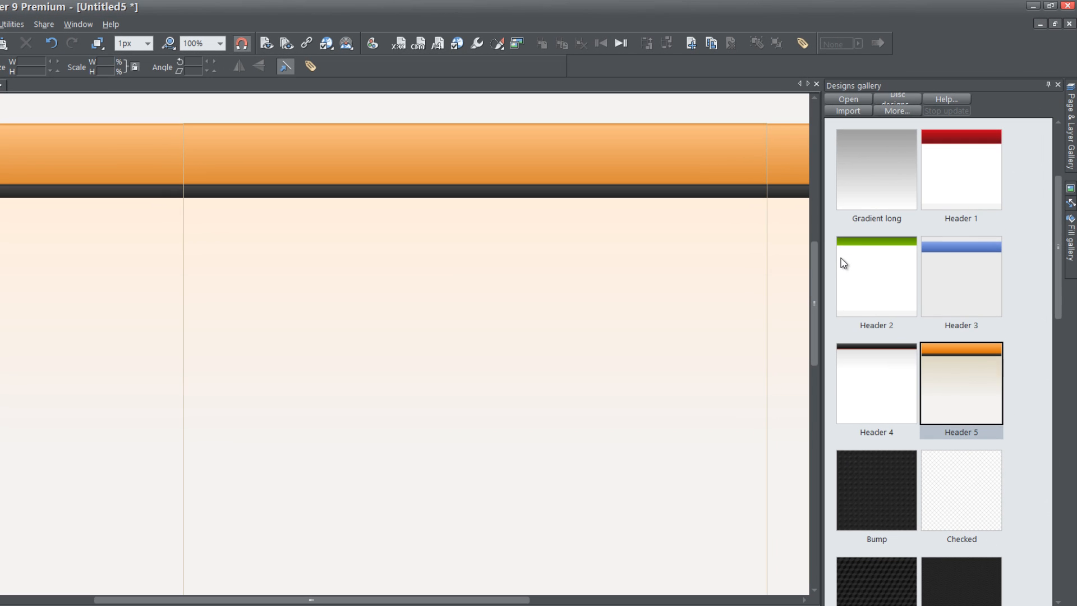
mouse_move(1063, 264)
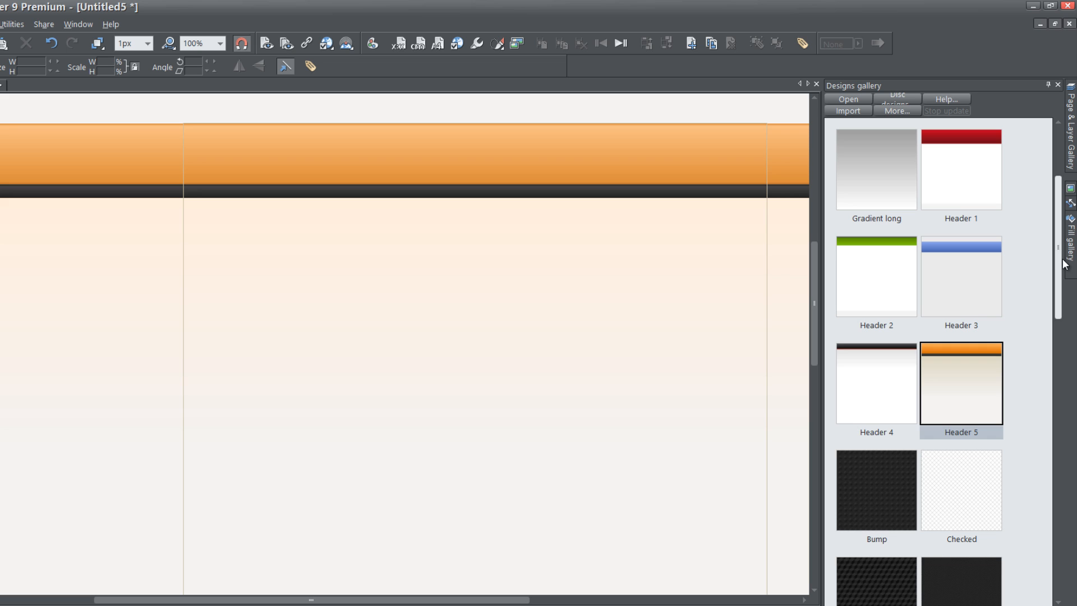
Step: Try the Cube texture, then fill the page with the Checked texture, answering Don't Match
scroll("down", 3)
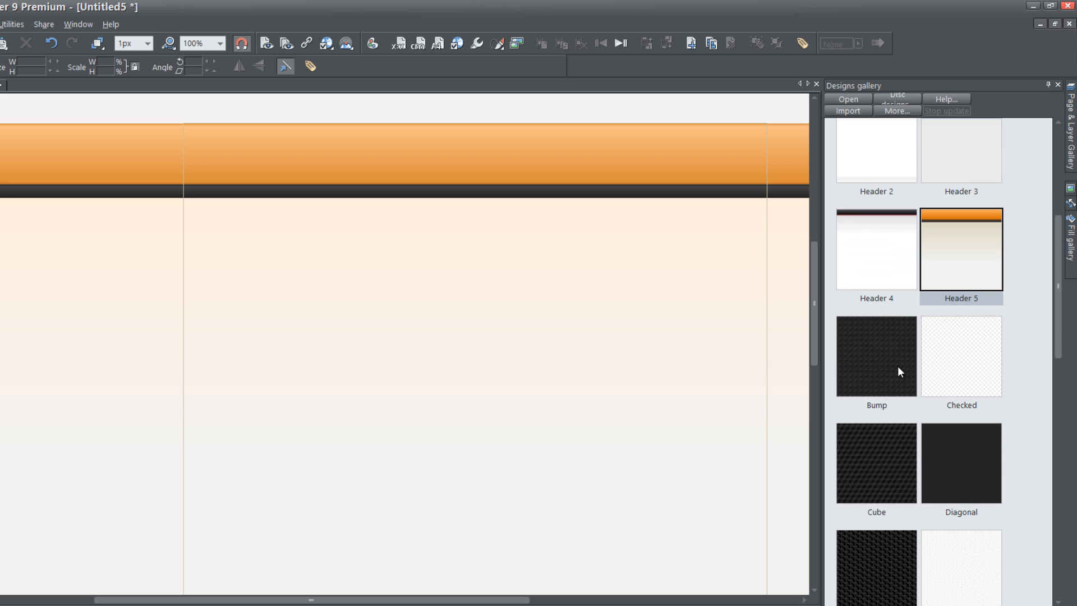
left_click(962, 356)
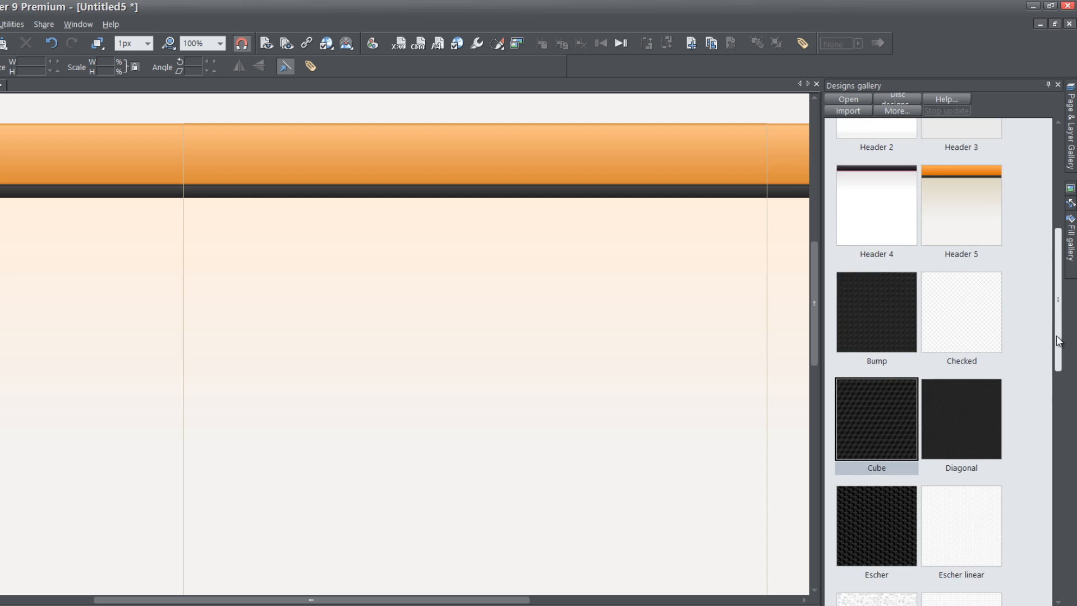
scroll("down", 3)
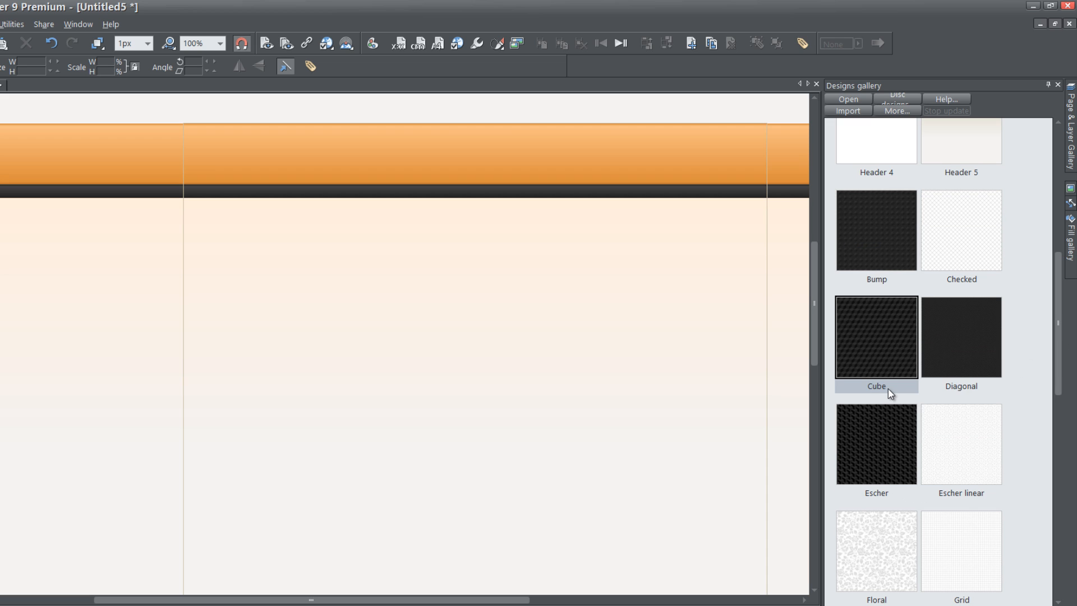
mouse_move(885, 339)
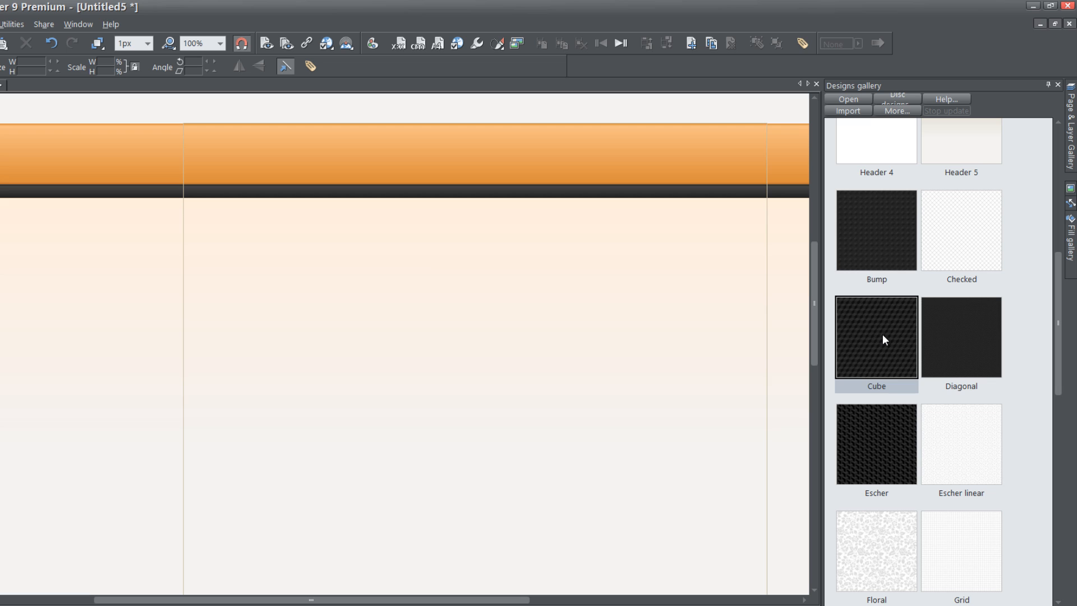
mouse_move(890, 243)
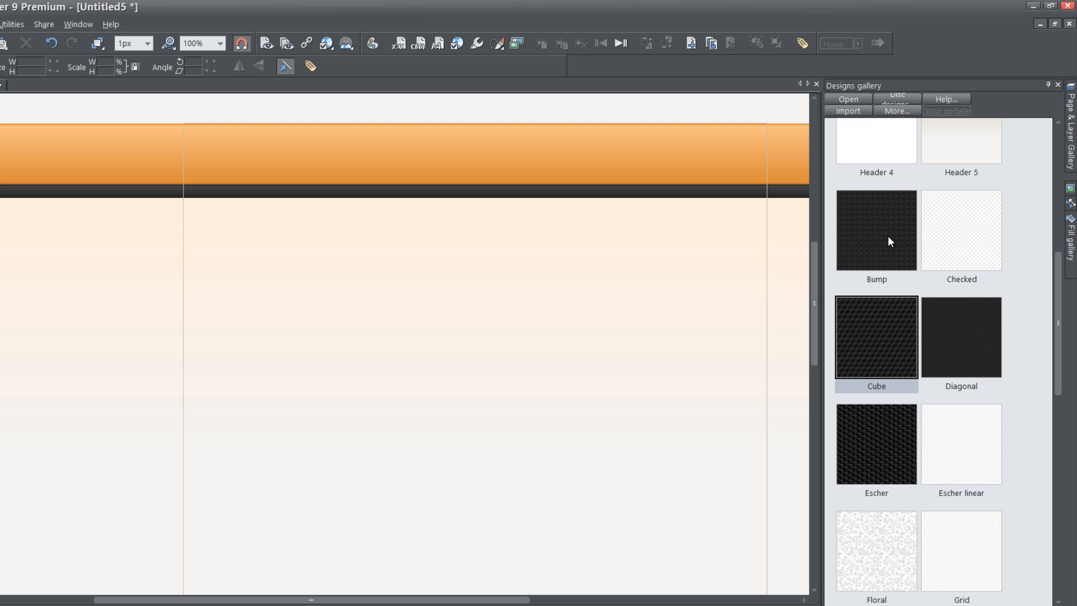
mouse_move(995, 268)
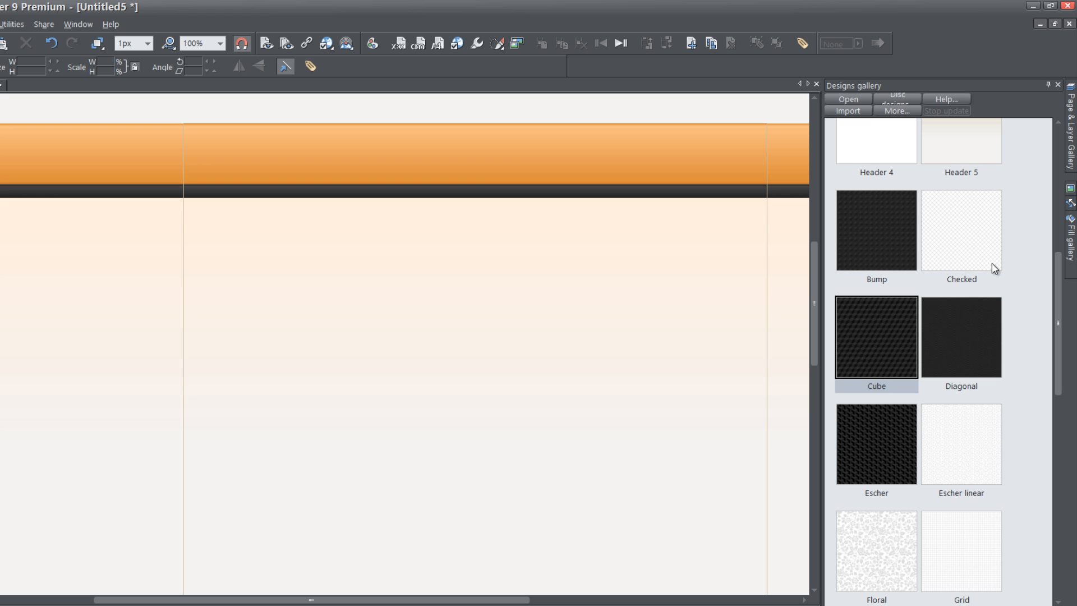
left_click(962, 230)
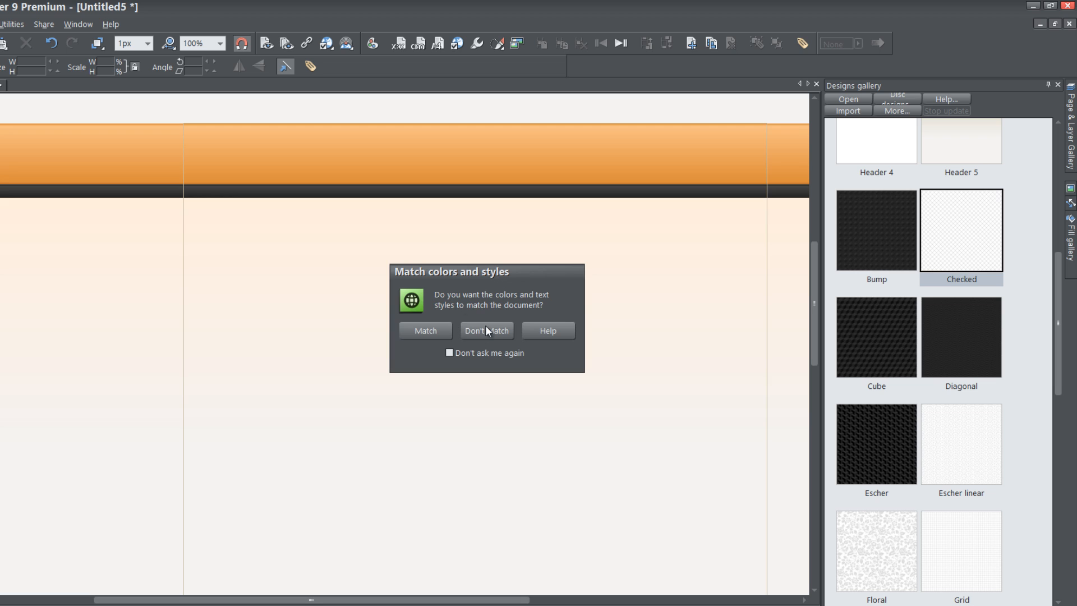
left_click(486, 329)
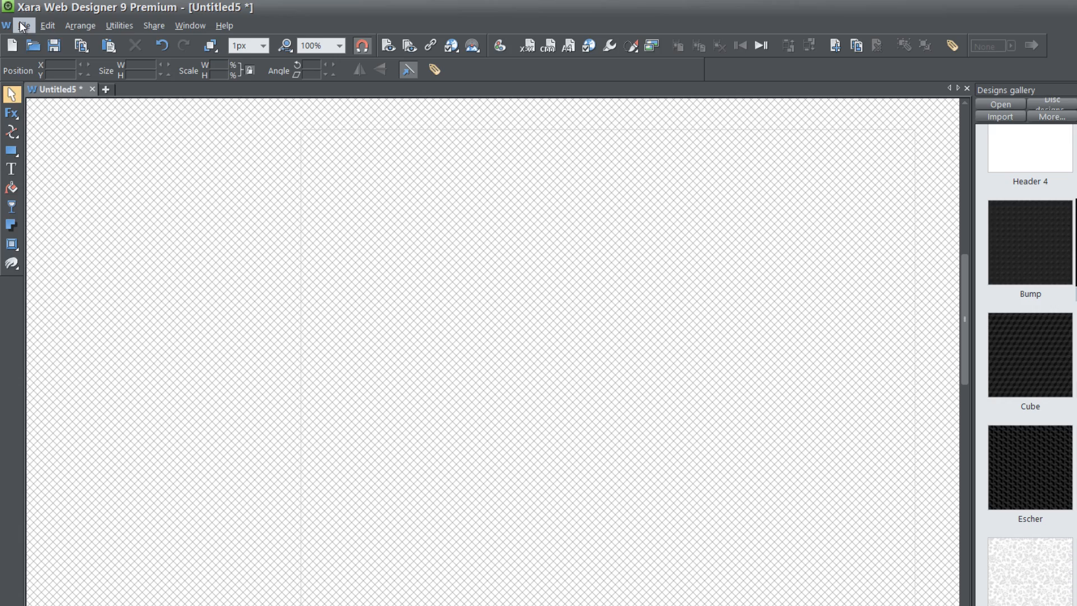
Step: Preview the checked-texture page in a browser via File > Preview web page
left_click(24, 26)
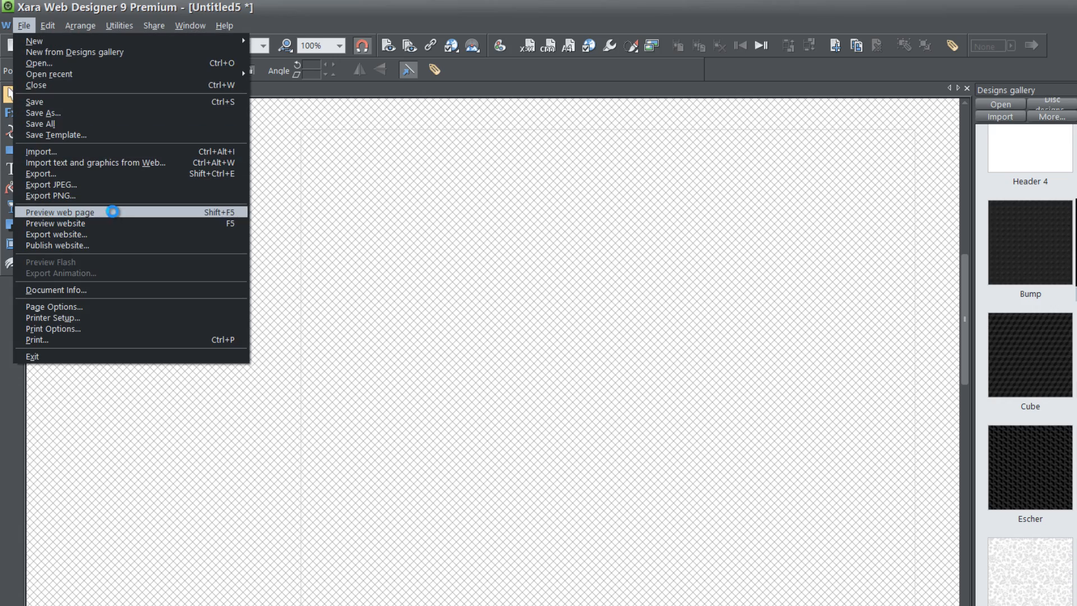
left_click(59, 212)
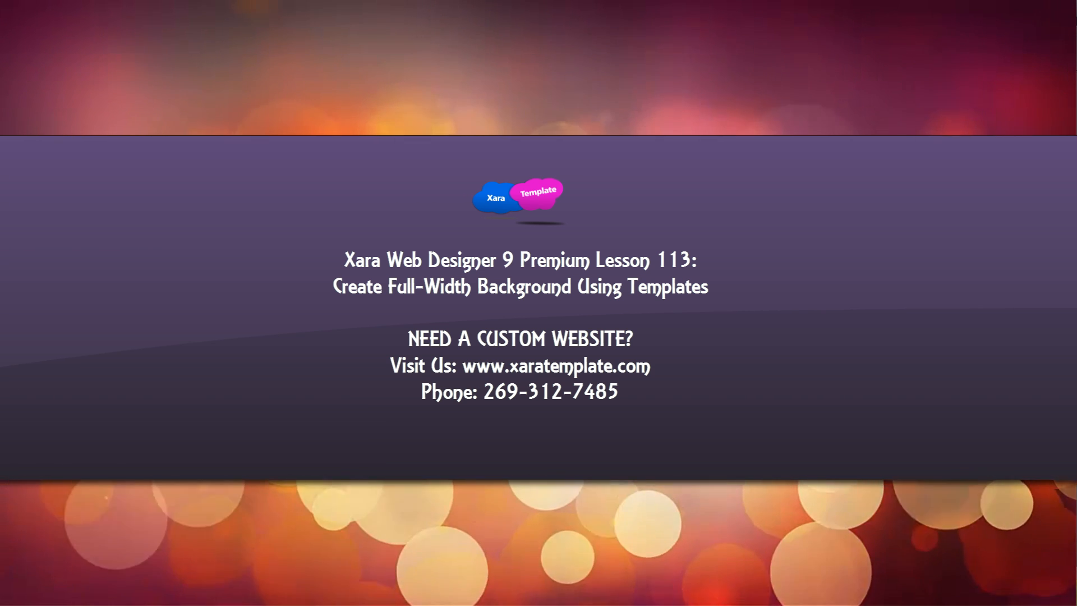